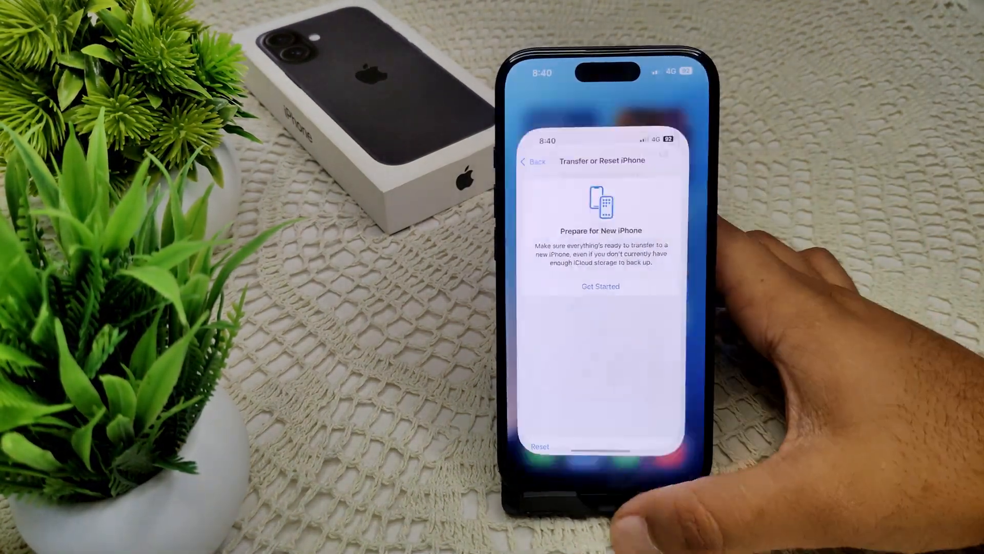
Return to Settings from the app switcher and go into Mobile Service
click(531, 161)
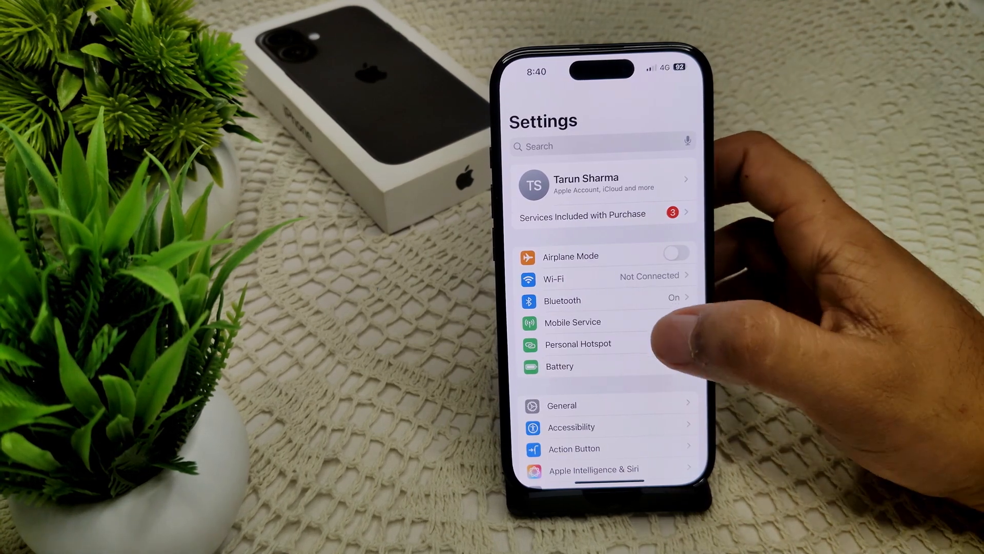
click(572, 322)
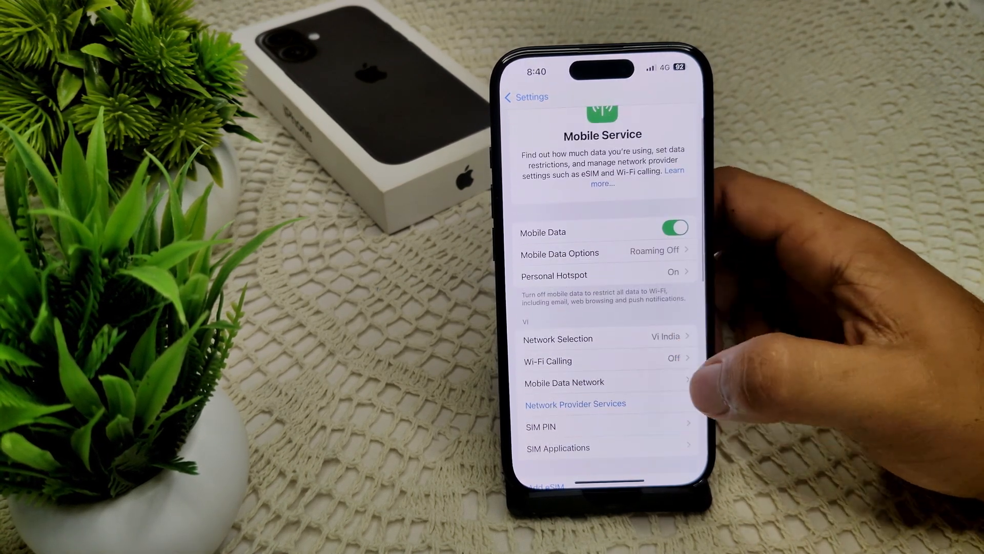
Go into Mobile Data Network's APN fields and request Reset Settings, leaving its confirmation sheet showing
click(563, 383)
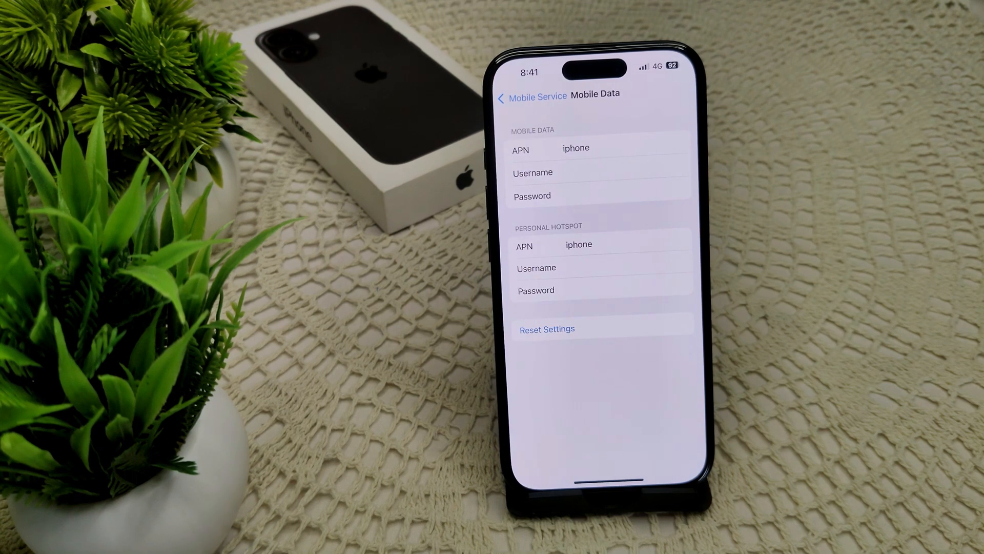
click(548, 329)
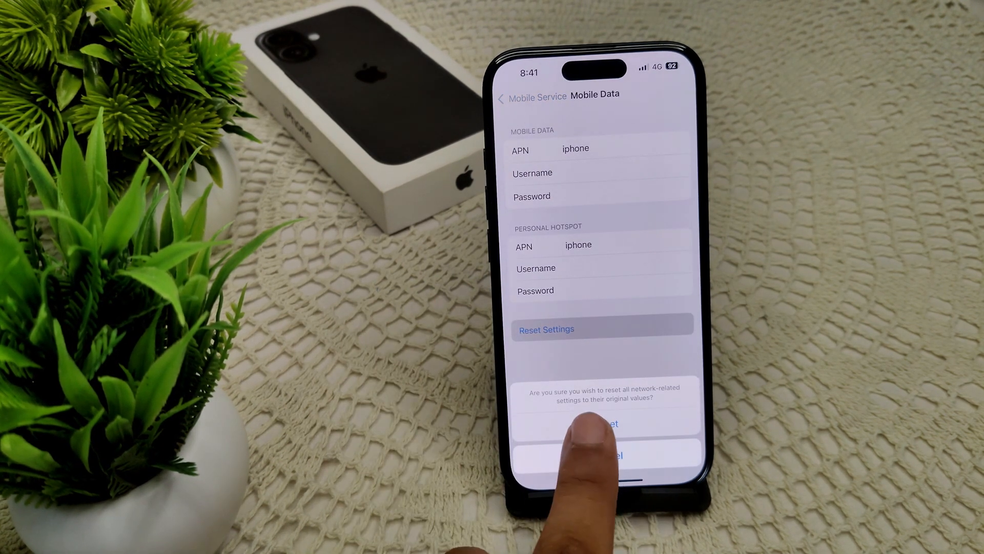